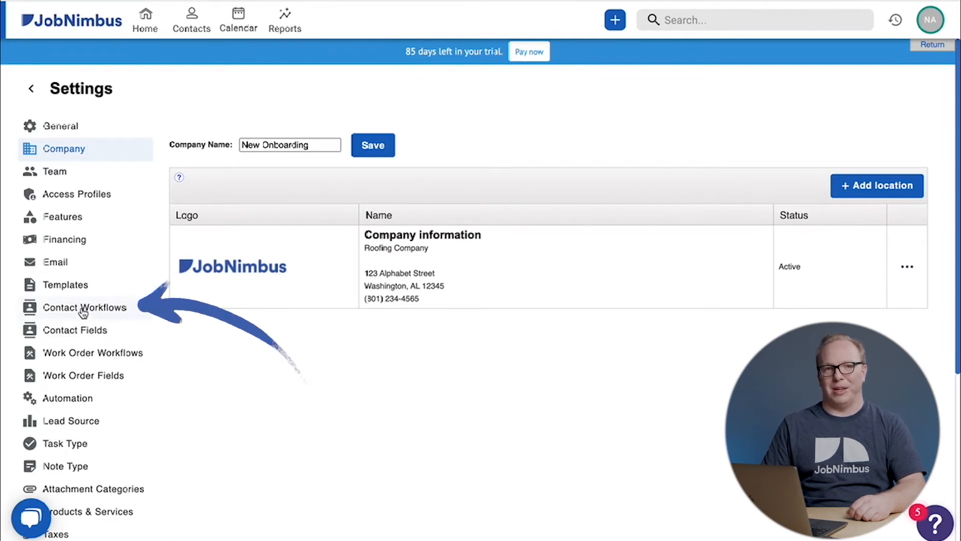
Open Contact Workflows to list the six workflow types and their stages
click(84, 306)
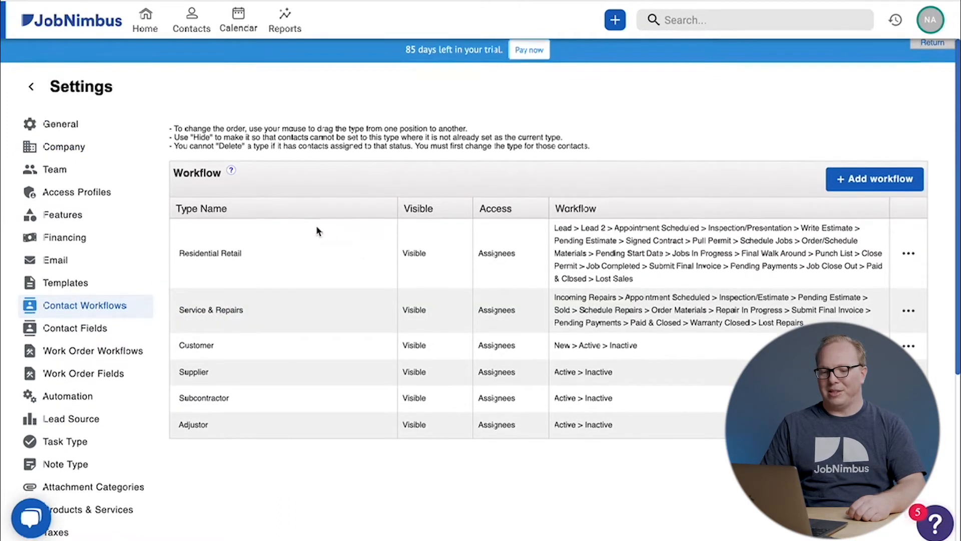
scroll(up, 3)
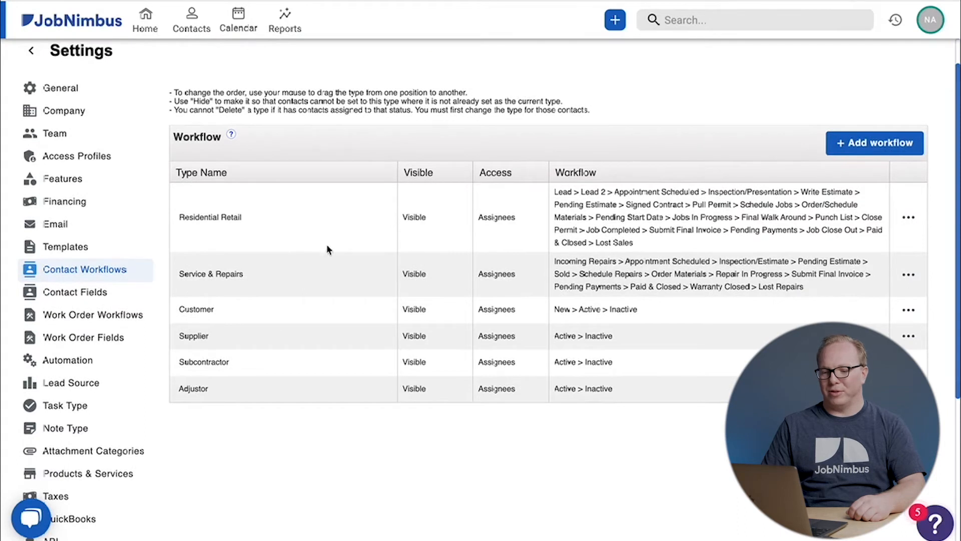
mouse_move(370, 193)
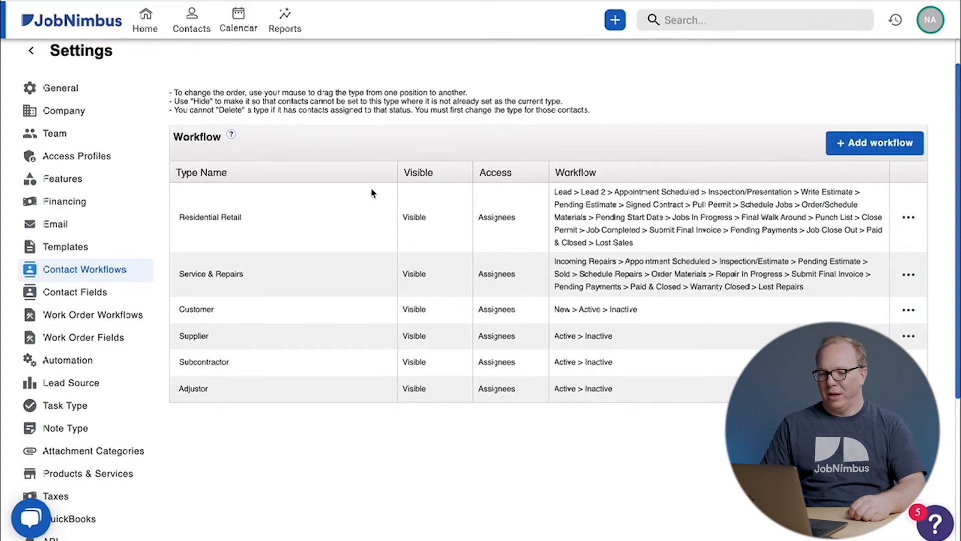
mouse_move(679, 208)
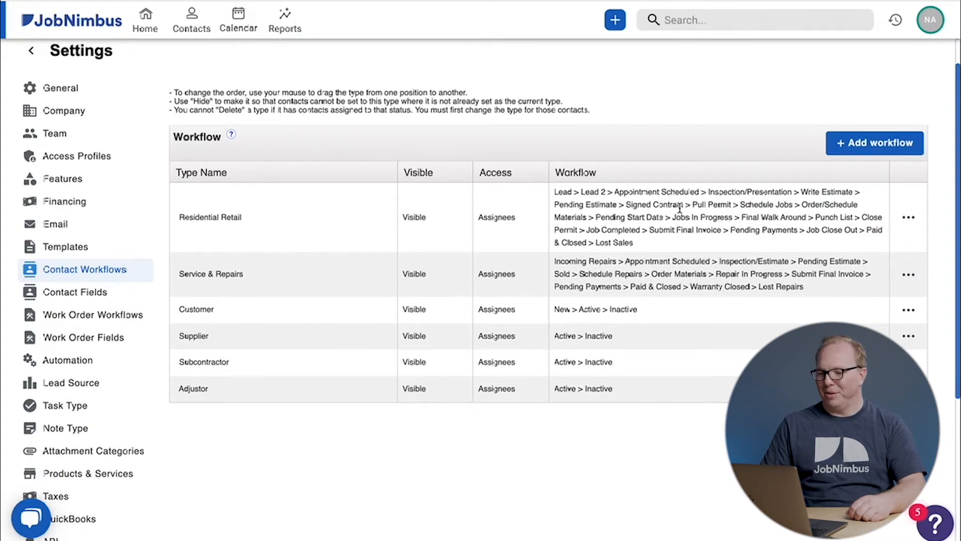
mouse_move(469, 214)
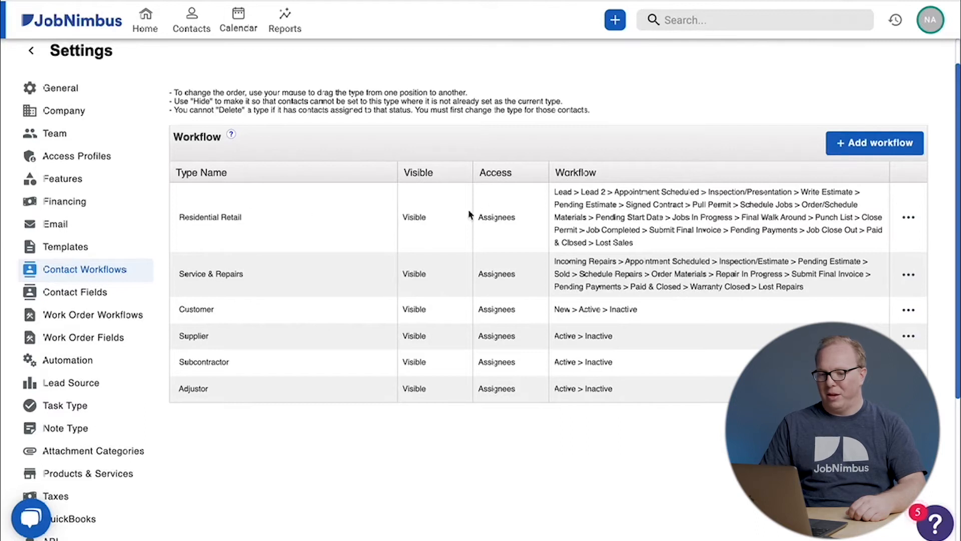
mouse_move(376, 283)
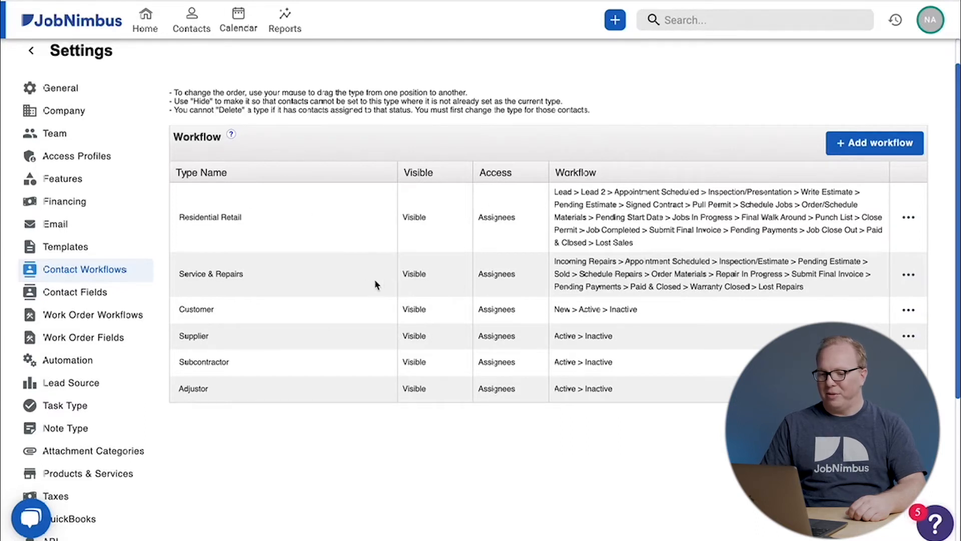
mouse_move(345, 271)
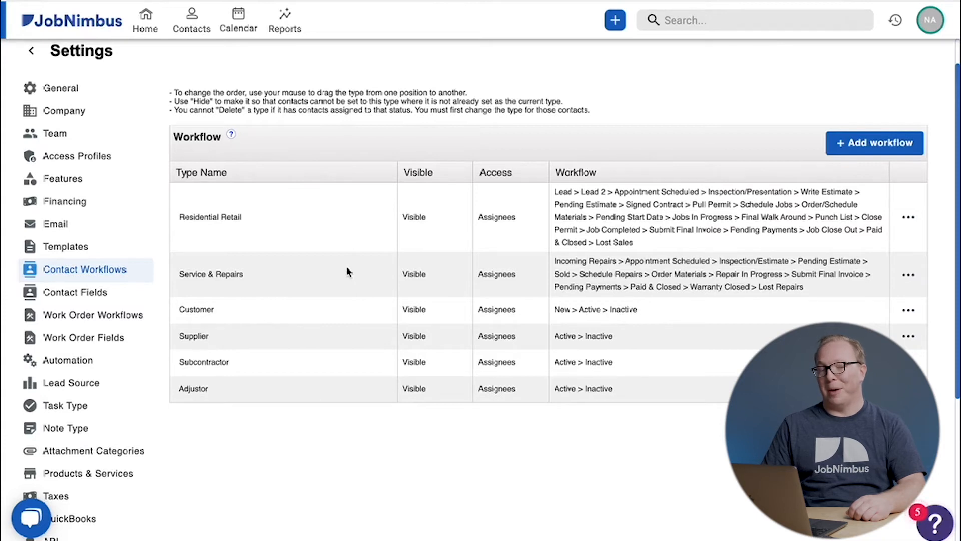
mouse_move(909, 278)
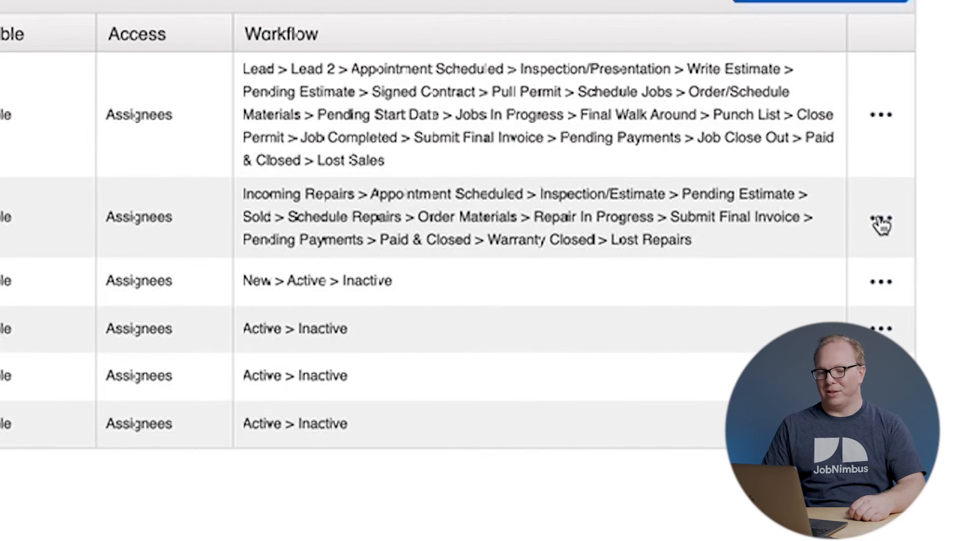
Delete the Service & Repairs workflow and open the Customer workflow's actions menu
click(880, 217)
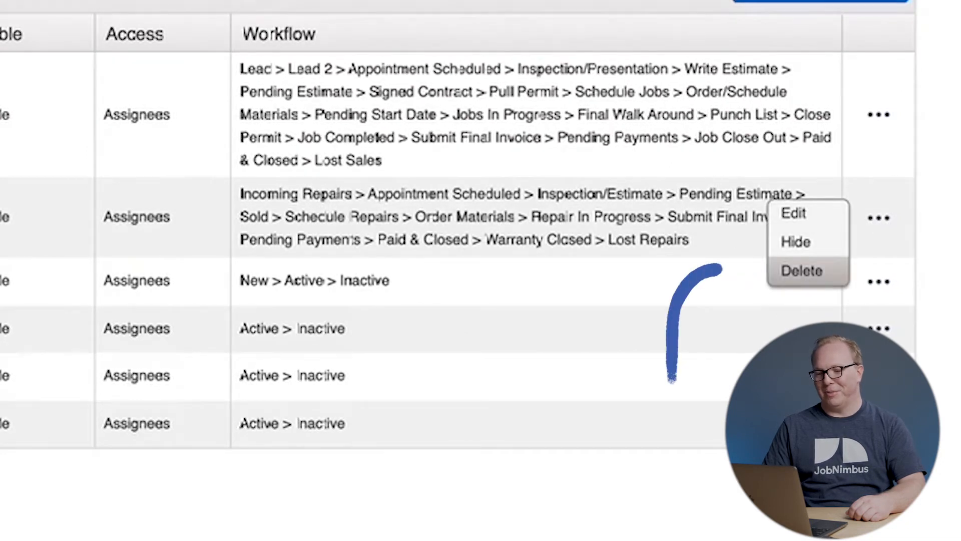
click(800, 271)
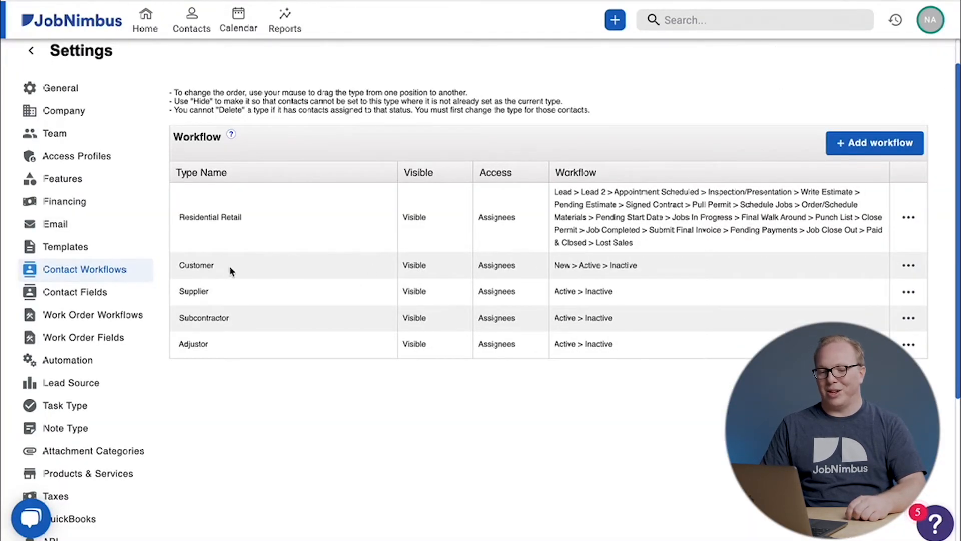
mouse_move(909, 268)
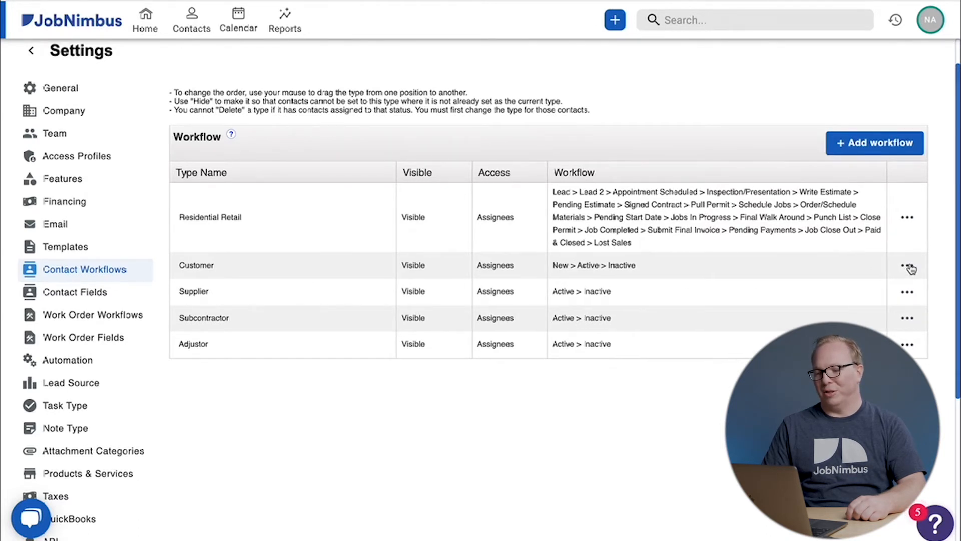
click(864, 295)
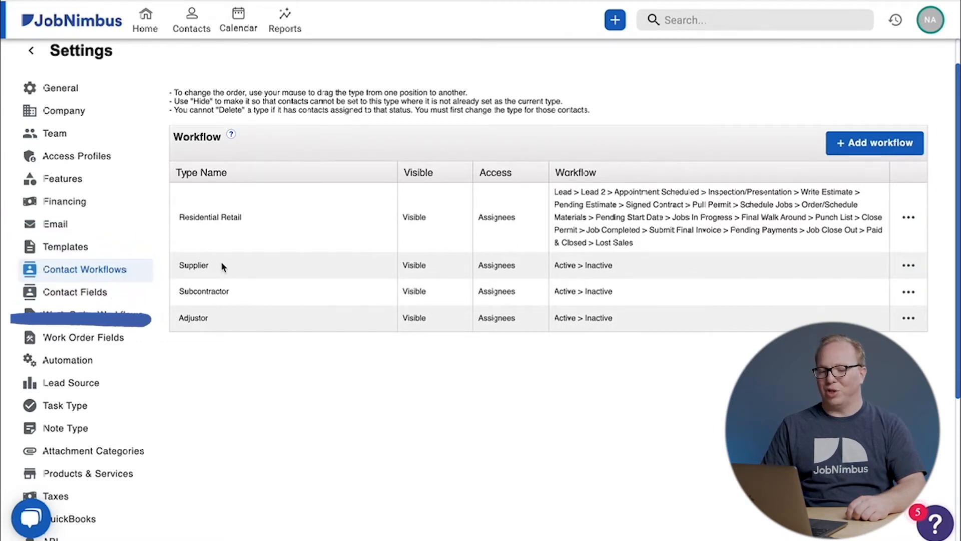
mouse_move(210, 329)
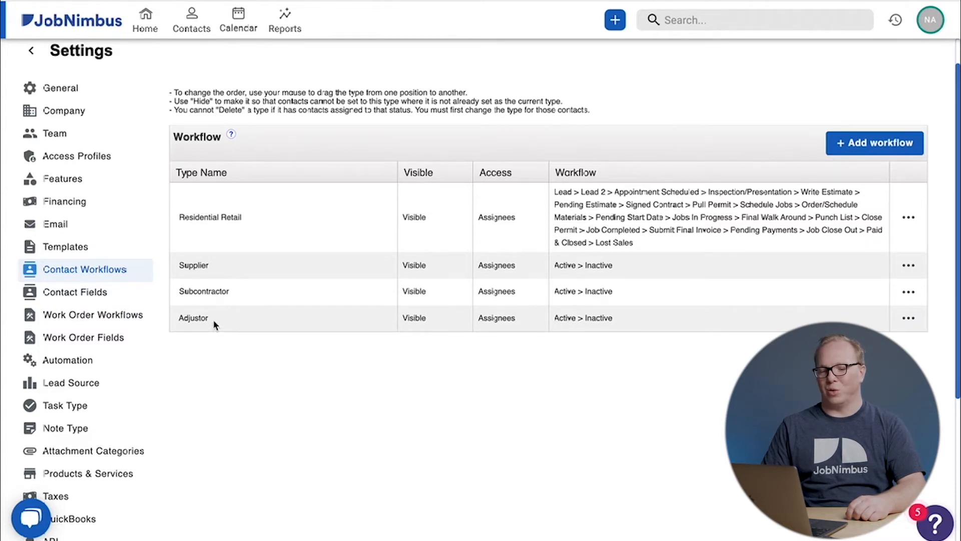
mouse_move(284, 210)
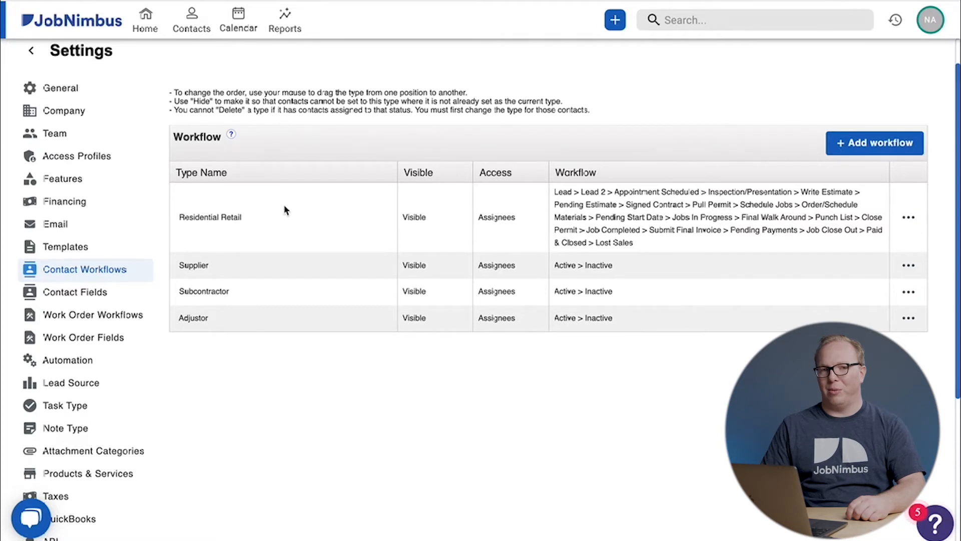
mouse_move(294, 200)
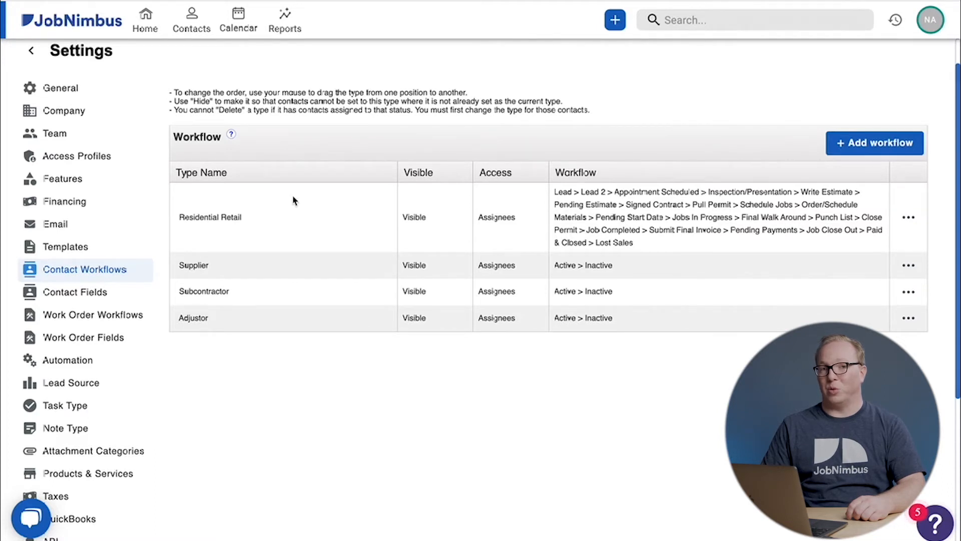
mouse_move(805, 211)
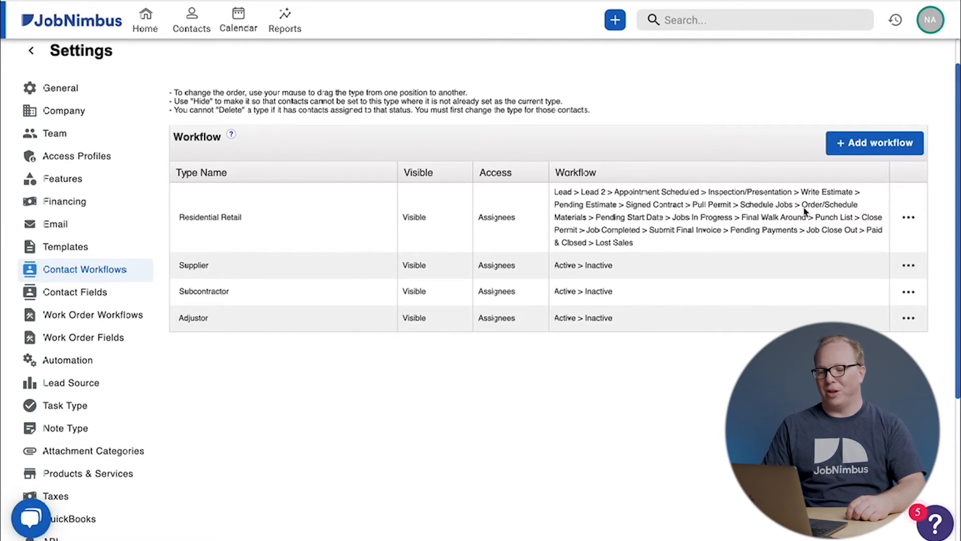
Edit the Residential Retail workflow and replace its name with 'Customers'
click(908, 217)
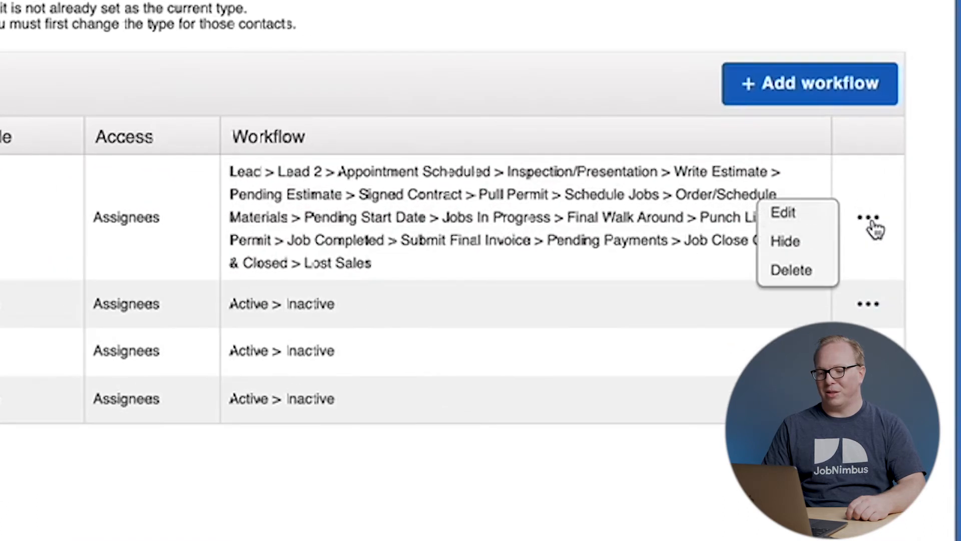
click(783, 213)
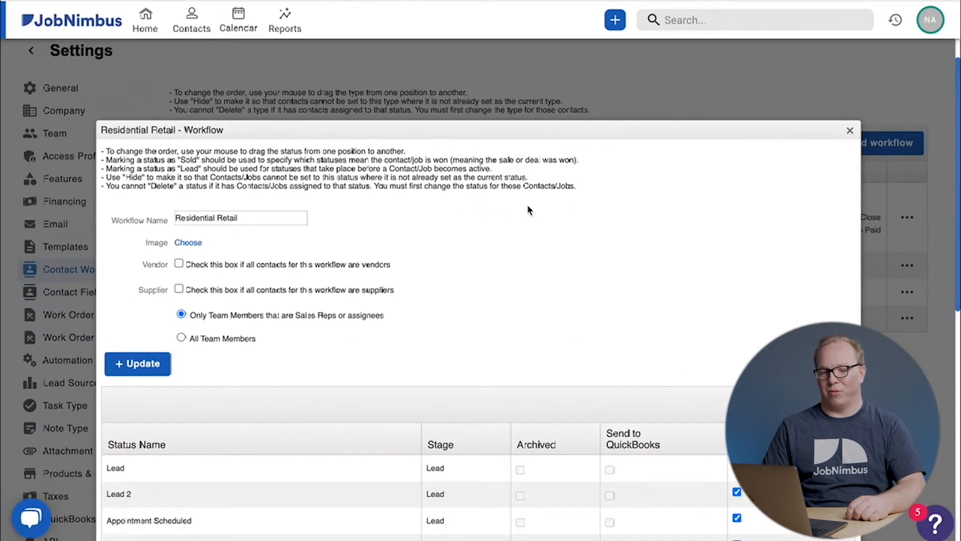
click(240, 218)
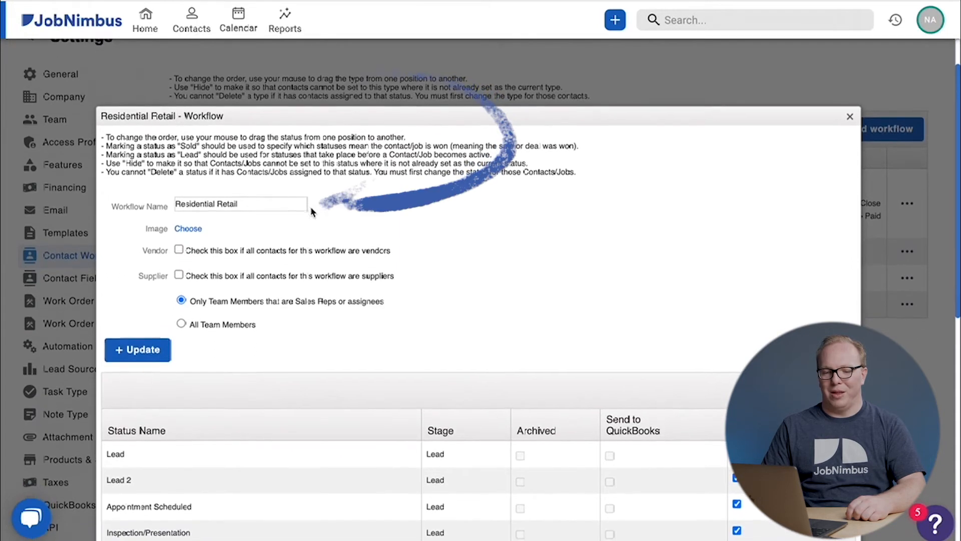
triple_click(240, 203)
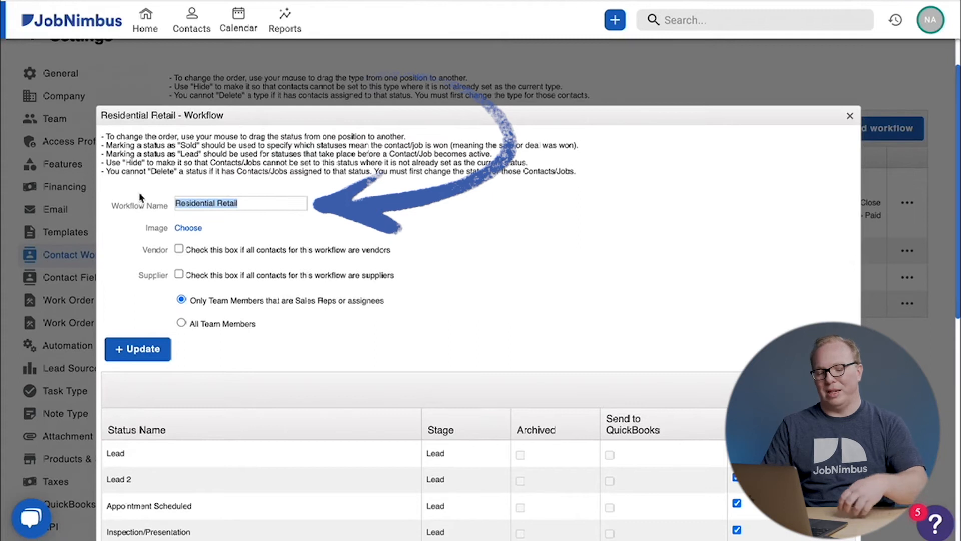
text(Co)
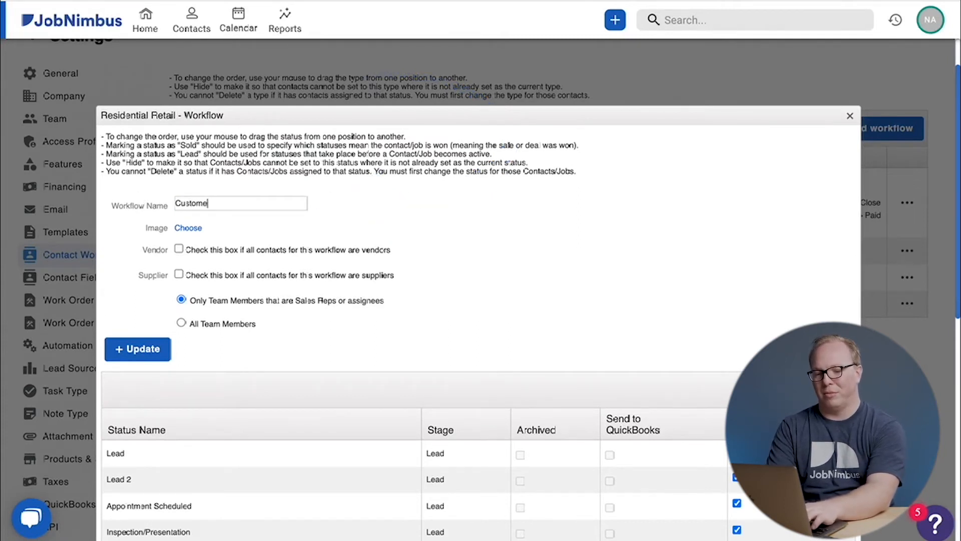
text(rs)
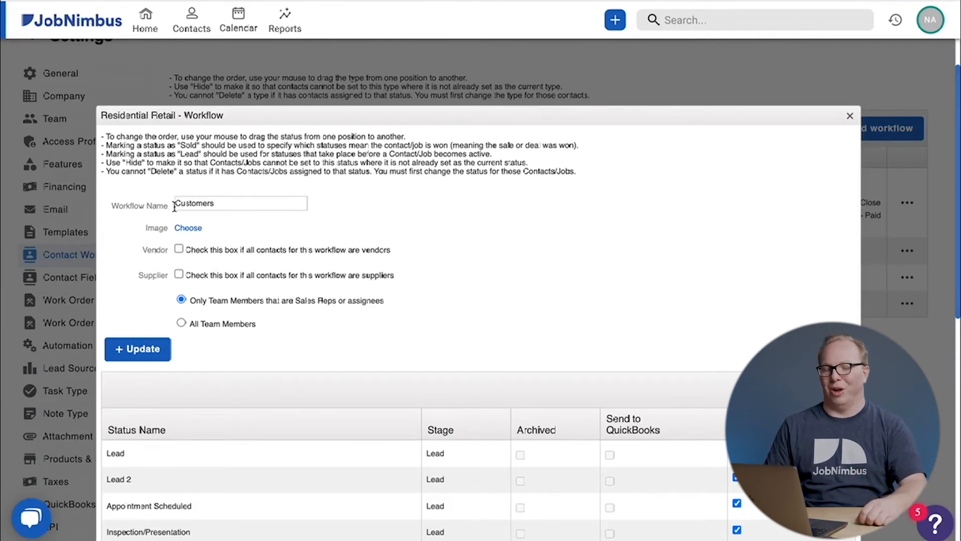
mouse_move(429, 265)
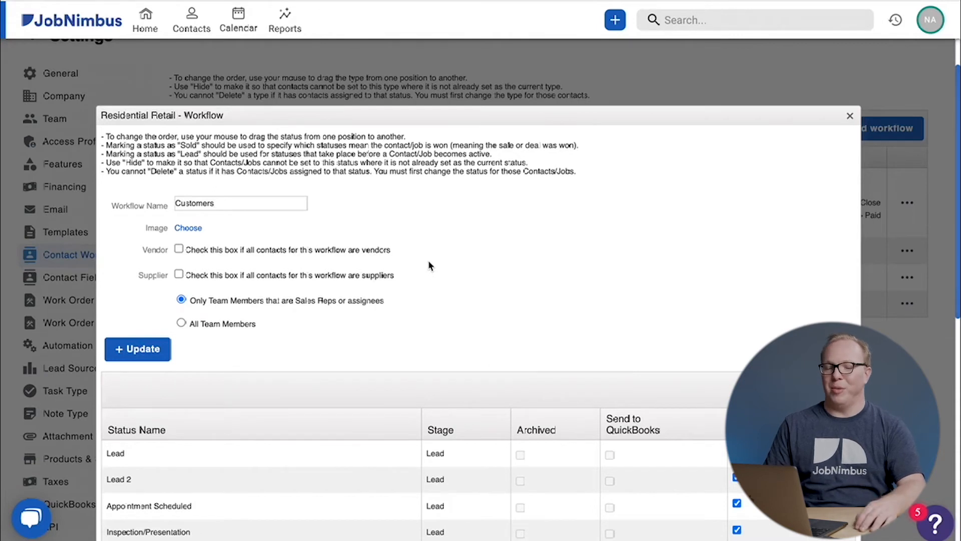
mouse_move(491, 235)
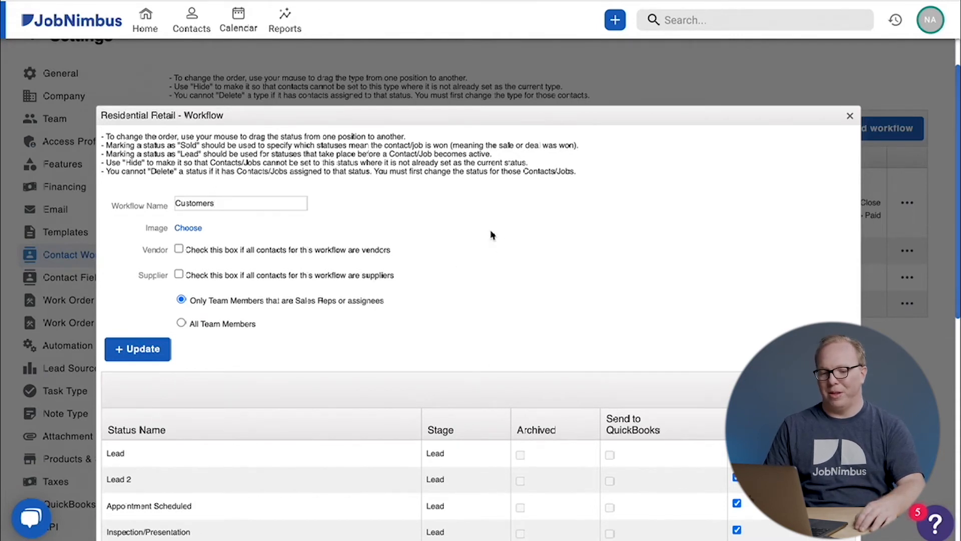
Scroll the workflow dialog down to the Status Name table
scroll(down, 3)
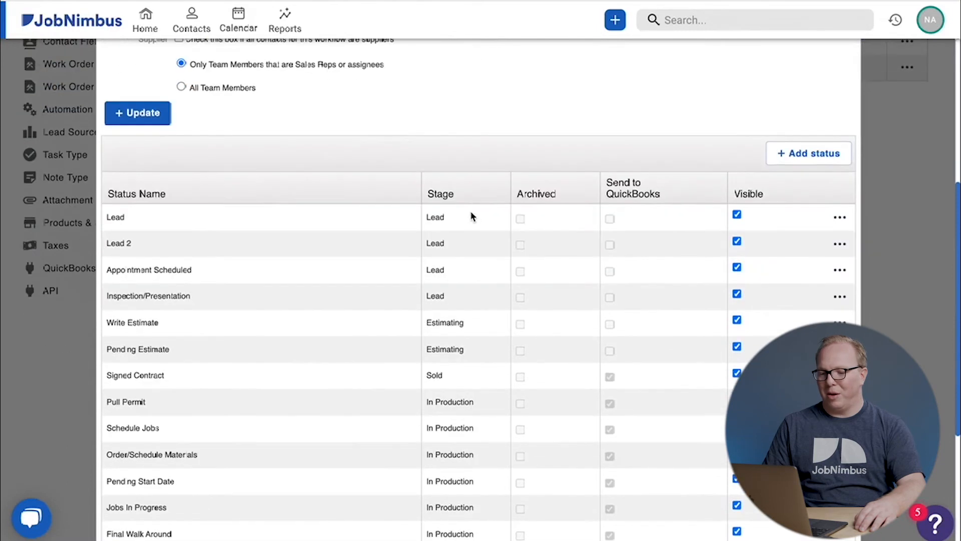
mouse_move(316, 224)
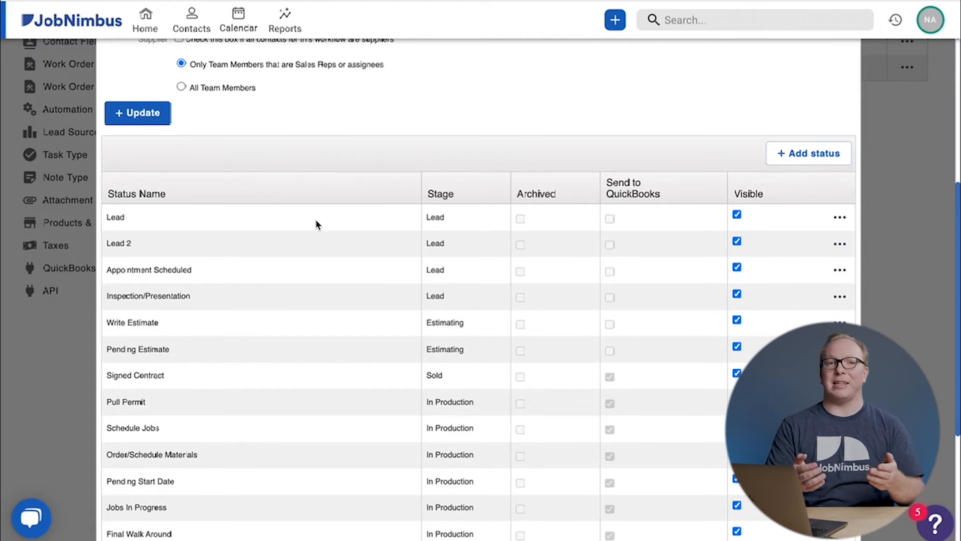
mouse_move(463, 231)
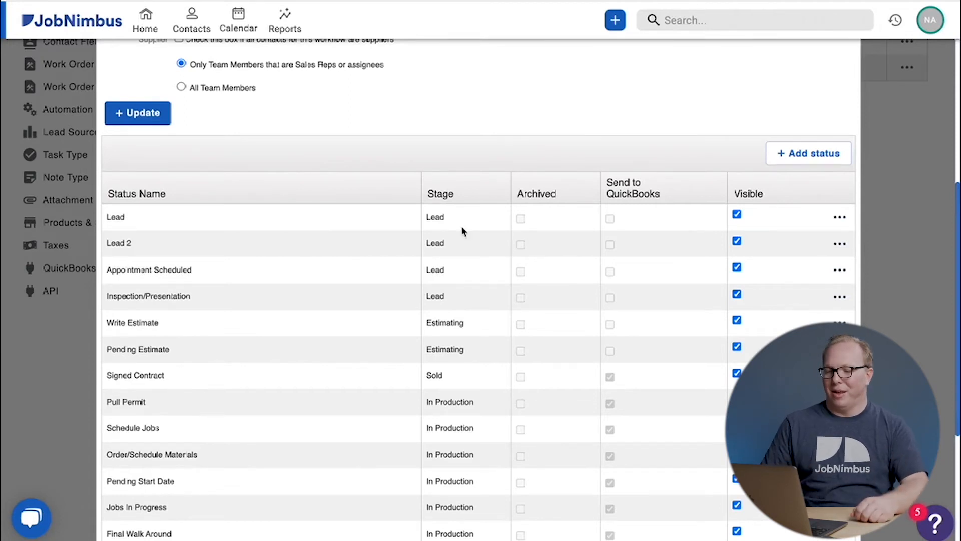
mouse_move(129, 248)
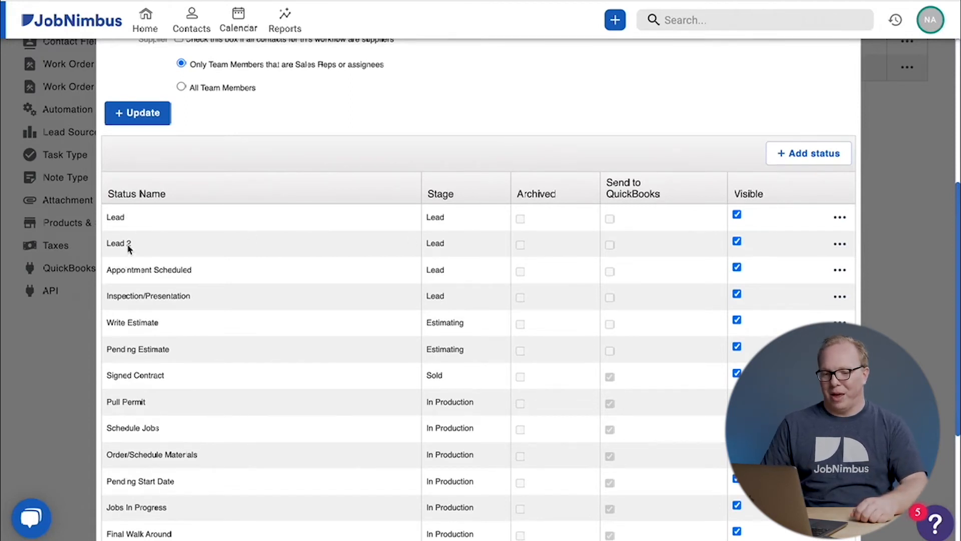
mouse_move(843, 247)
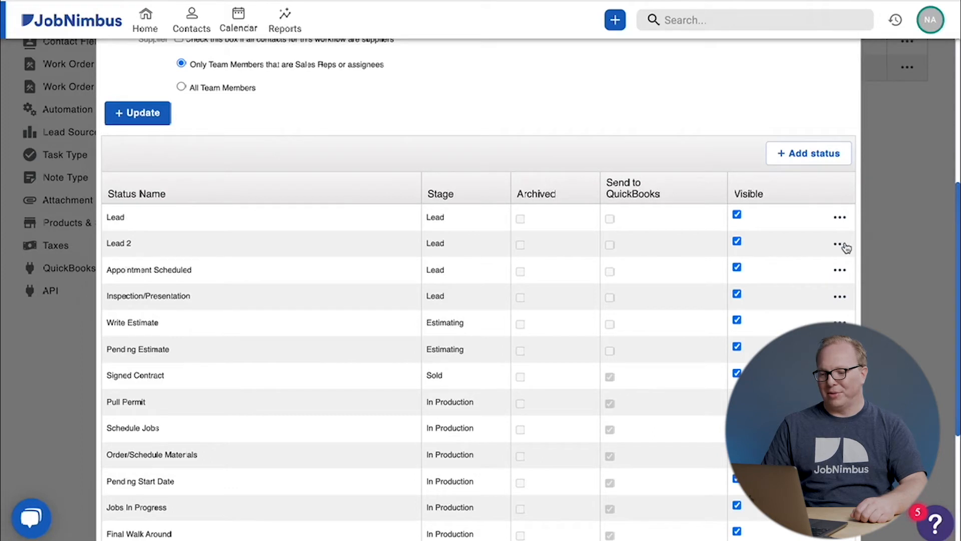
Remove the Lead 2 status and confirm, leaving Lead then Appointment Scheduled
click(840, 244)
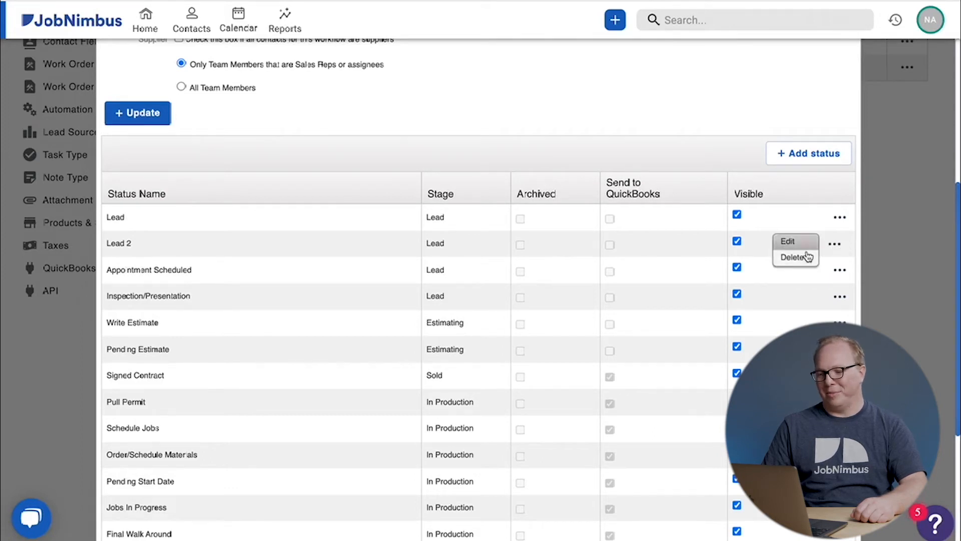
click(793, 257)
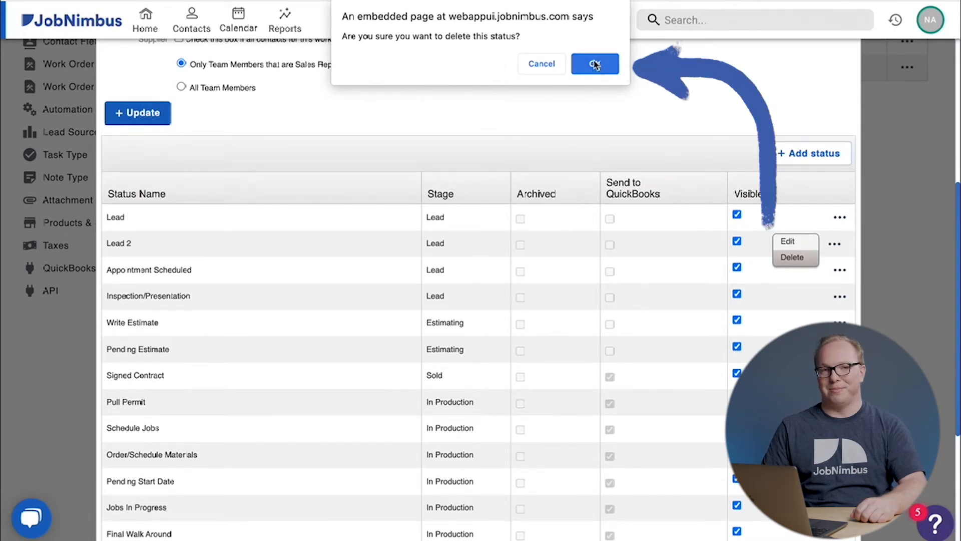
click(593, 64)
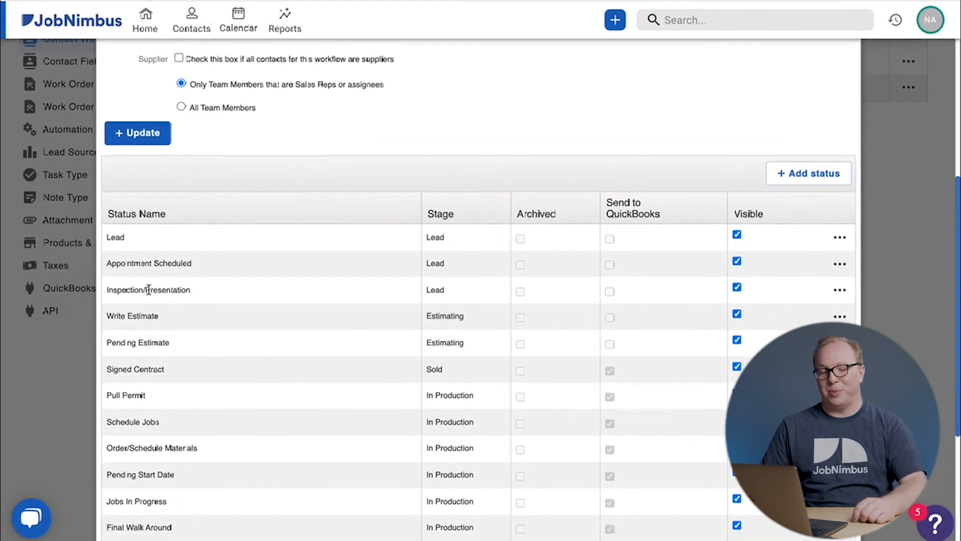
mouse_move(307, 289)
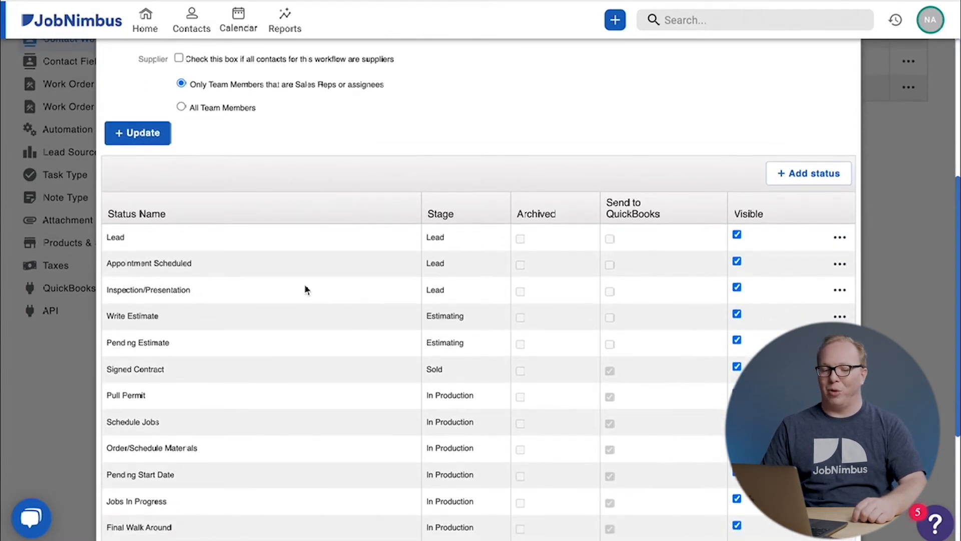
mouse_move(354, 292)
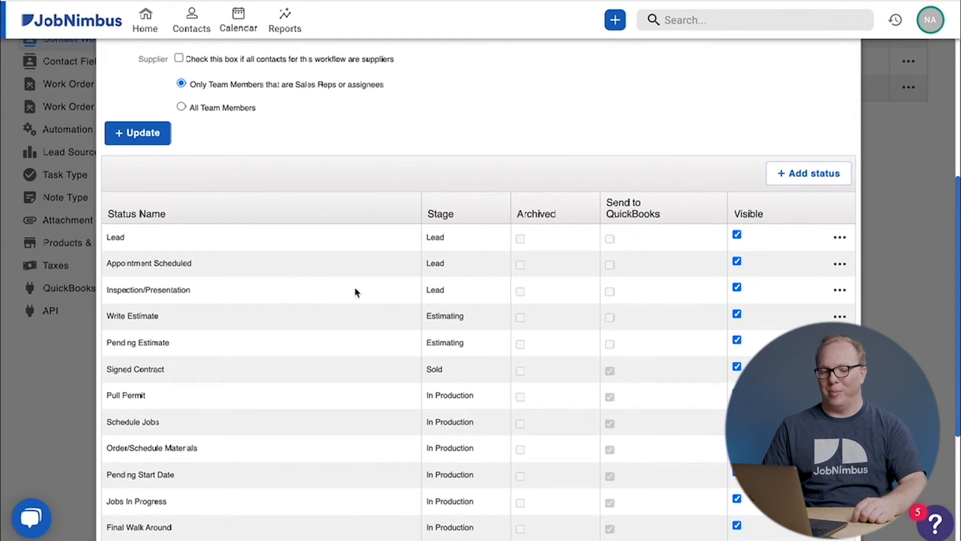
Remove the Inspection/Presentation status so Write Estimate follows Appointment Scheduled
click(840, 289)
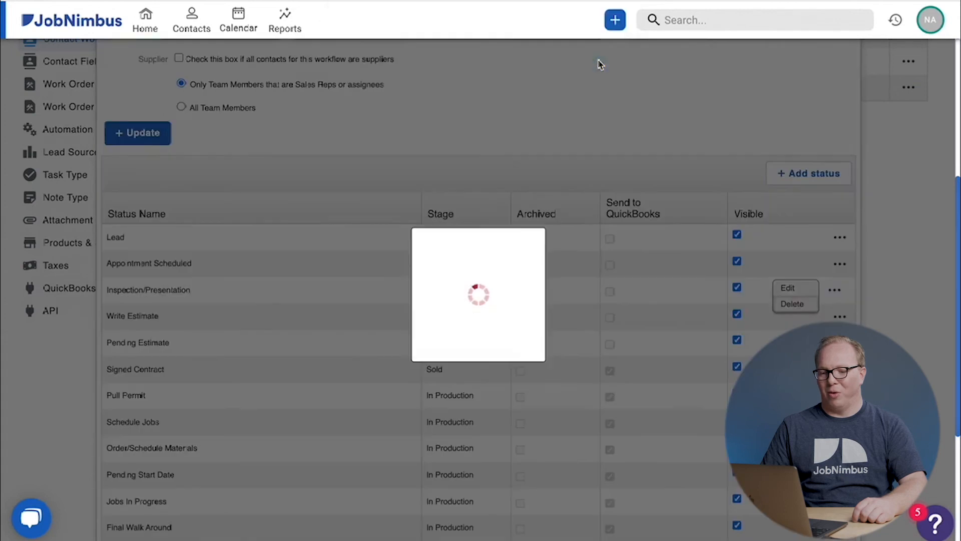
click(794, 303)
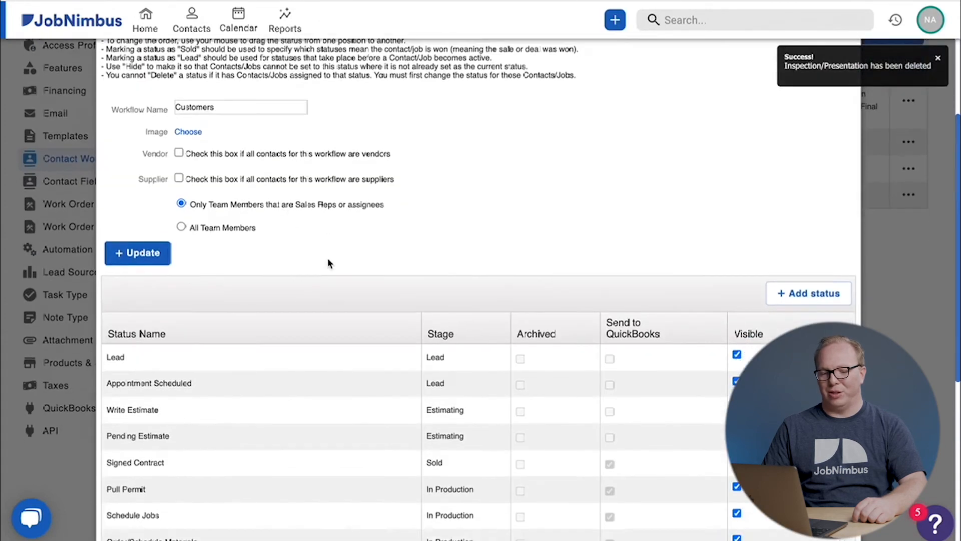
scroll(down, 3)
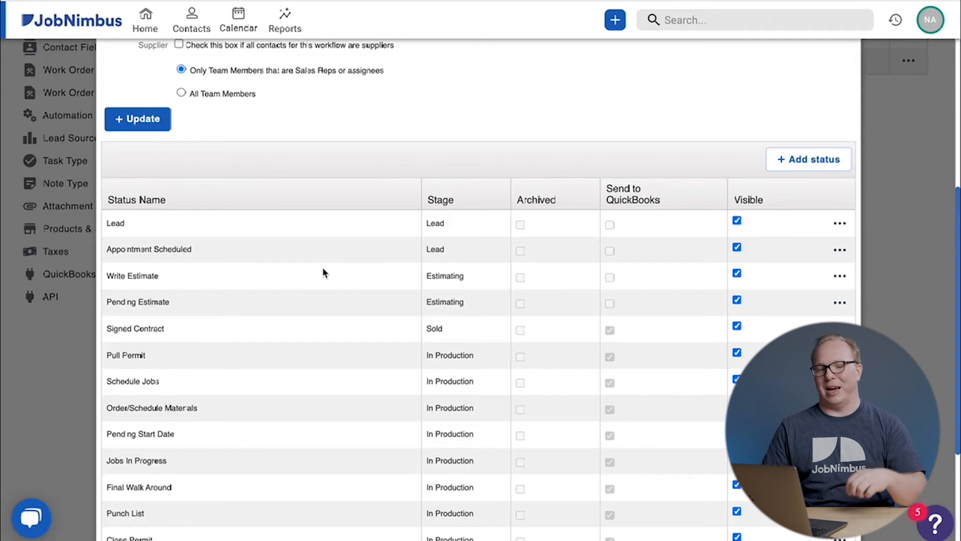
scroll(up, 3)
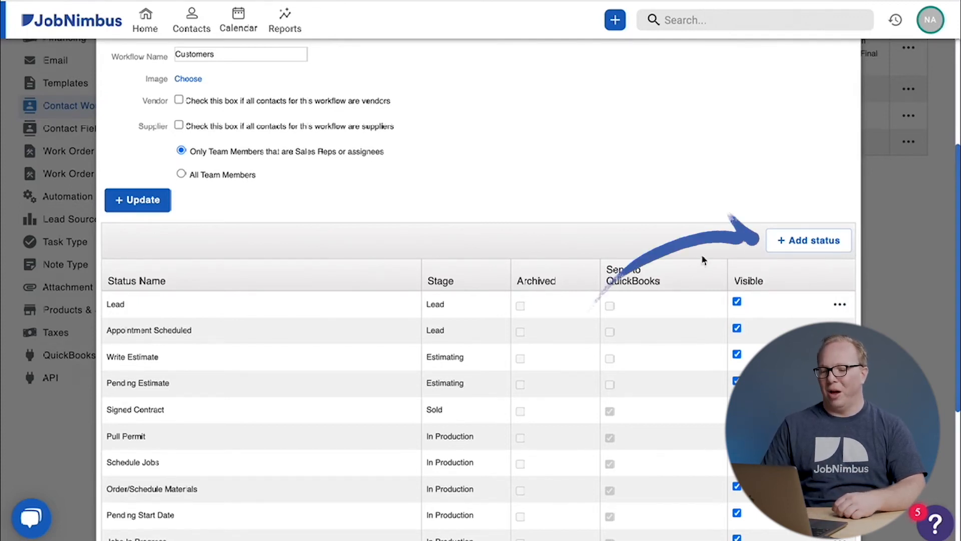
Fill a new status form with 'Insurance Paperwork' and the In Production stage
click(808, 240)
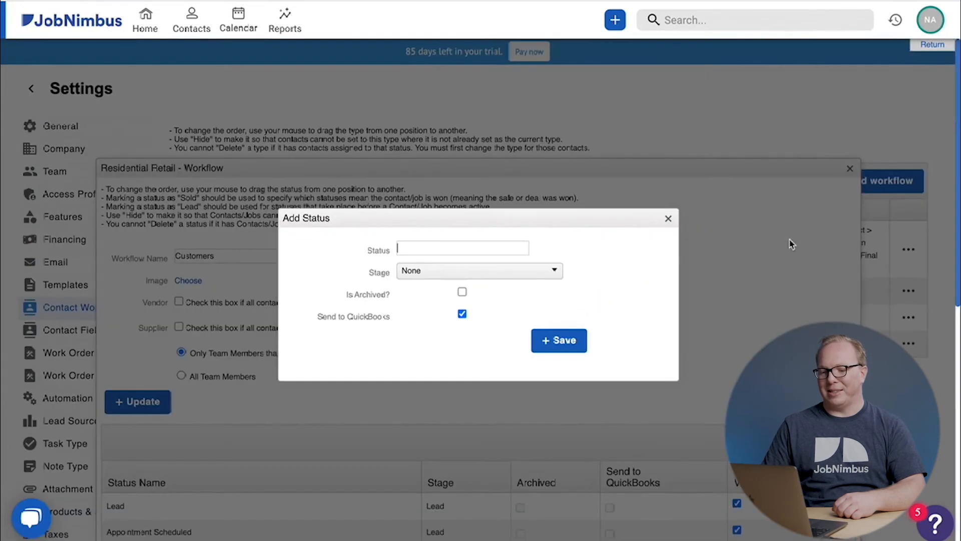
click(558, 341)
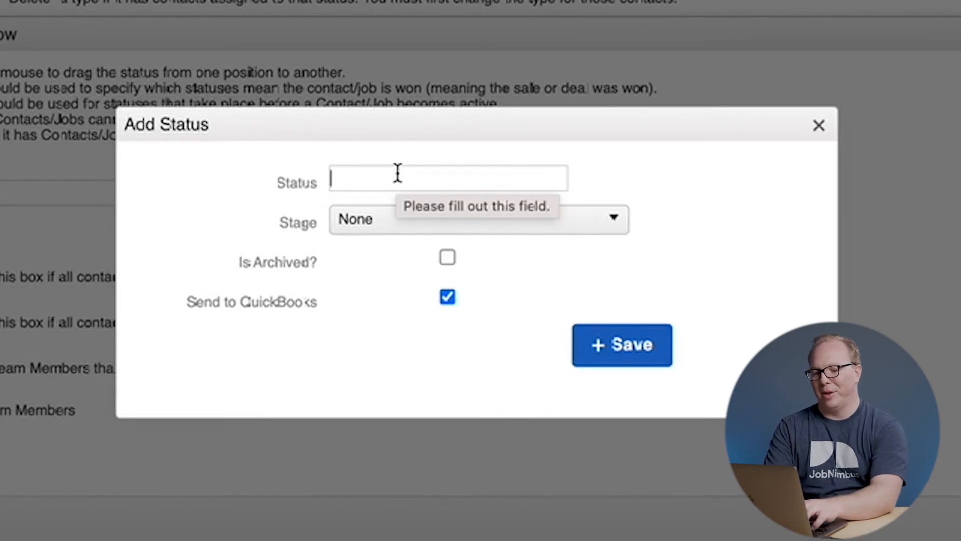
text(Insura)
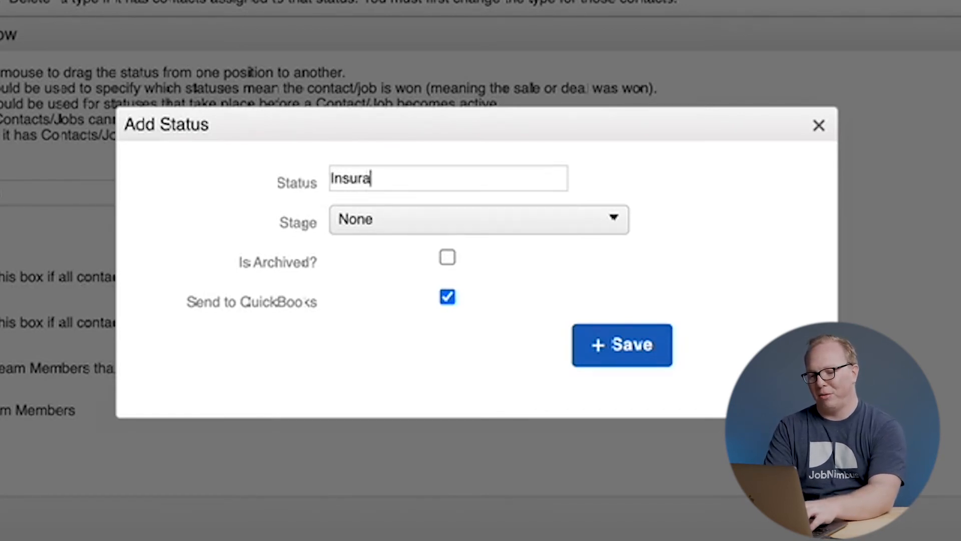
text(nce Paperwork)
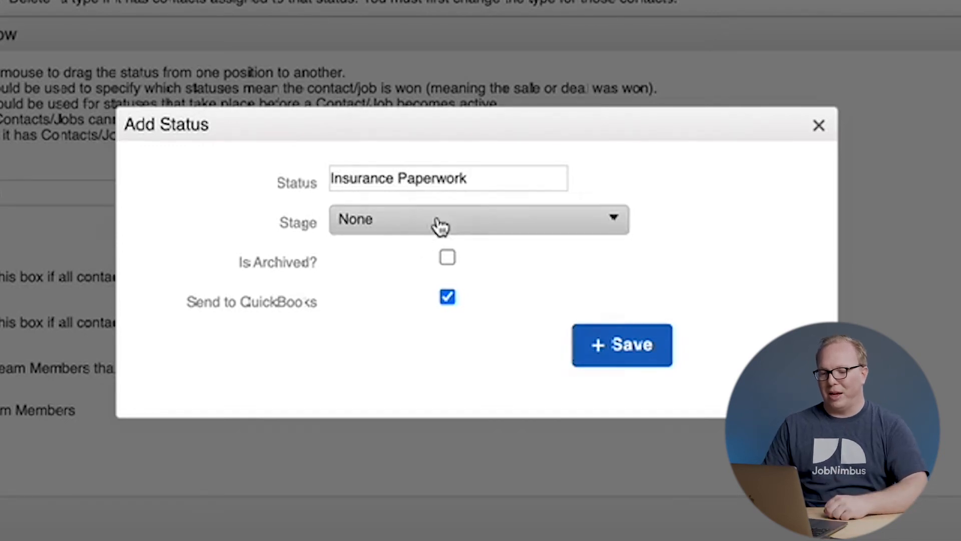
click(479, 219)
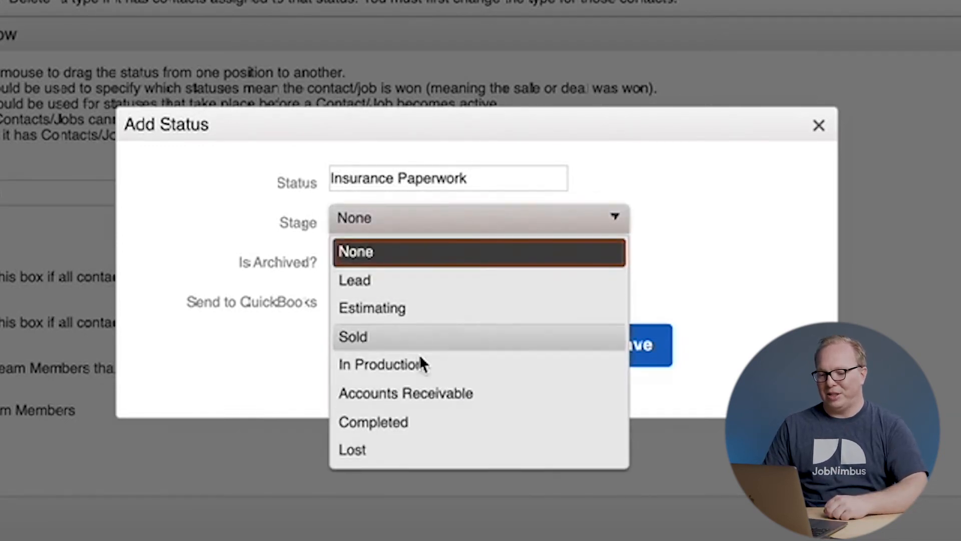
click(380, 364)
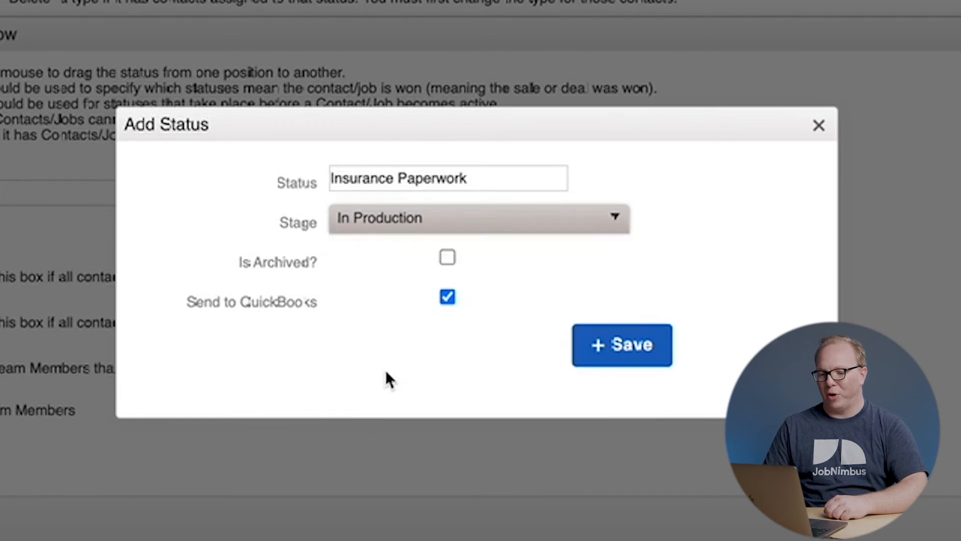
mouse_move(582, 257)
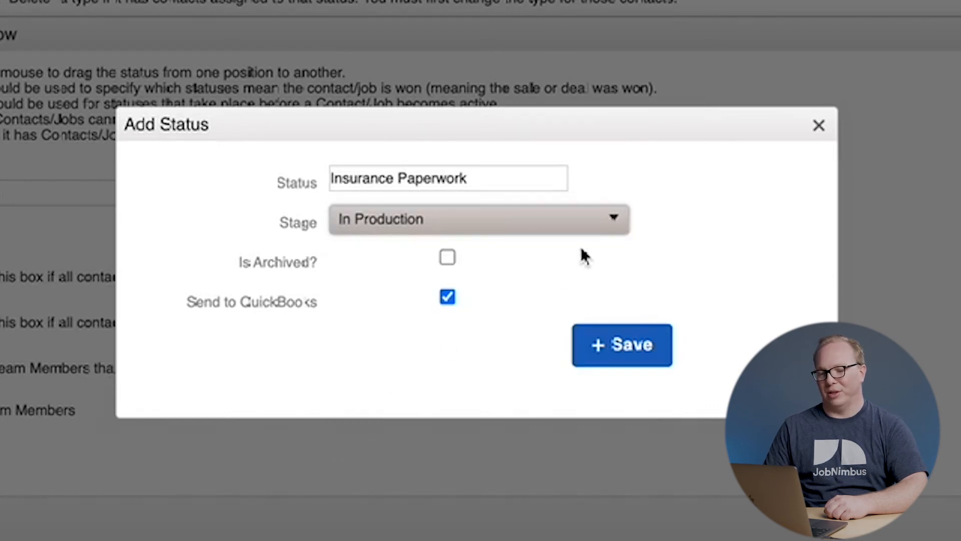
mouse_move(424, 264)
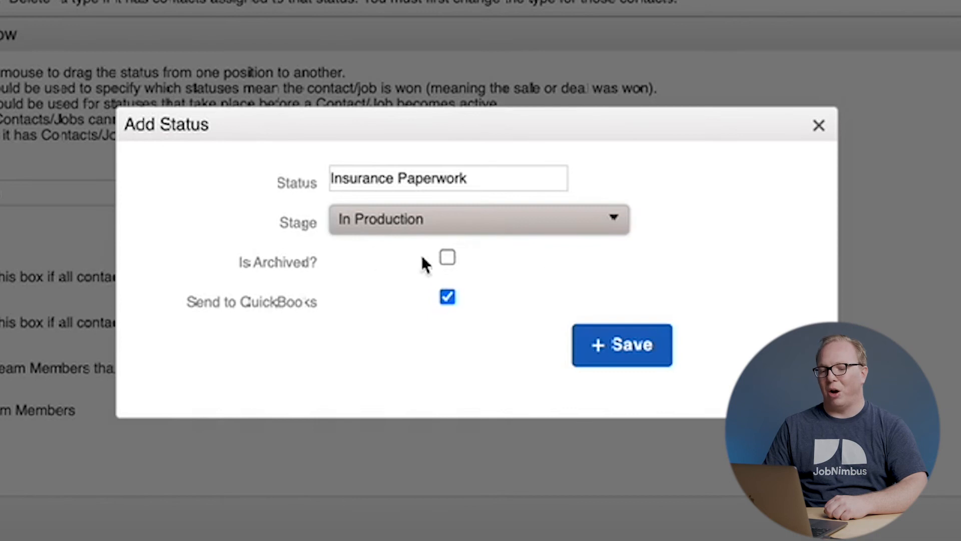
mouse_move(417, 272)
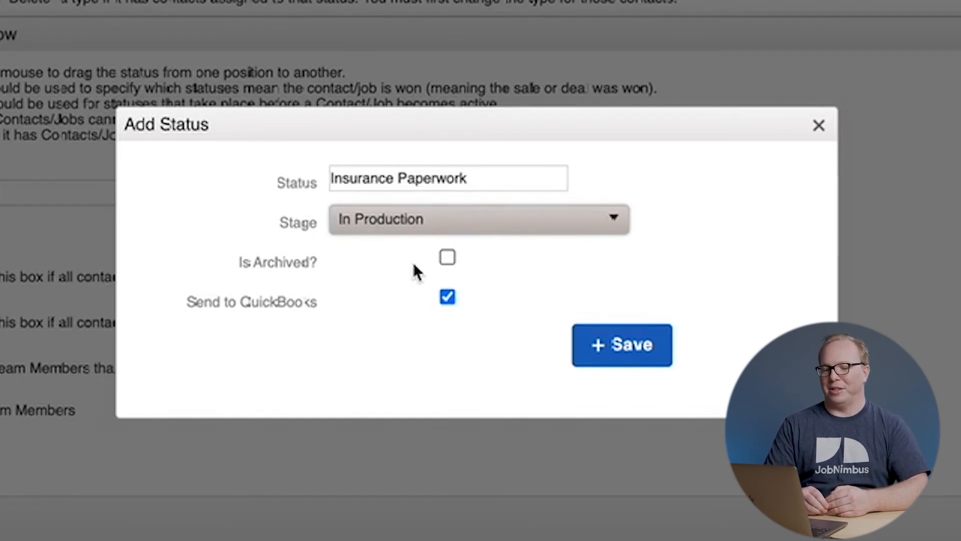
mouse_move(327, 298)
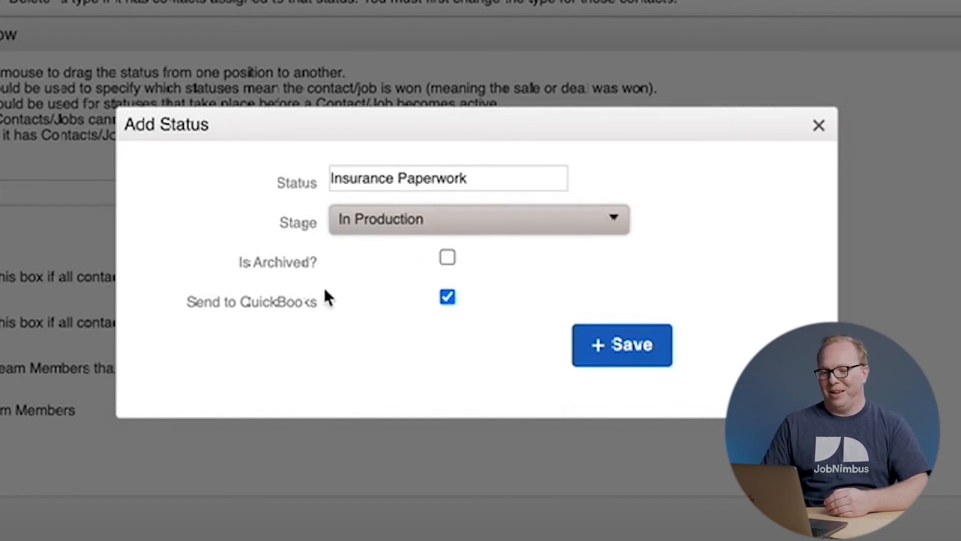
mouse_move(423, 313)
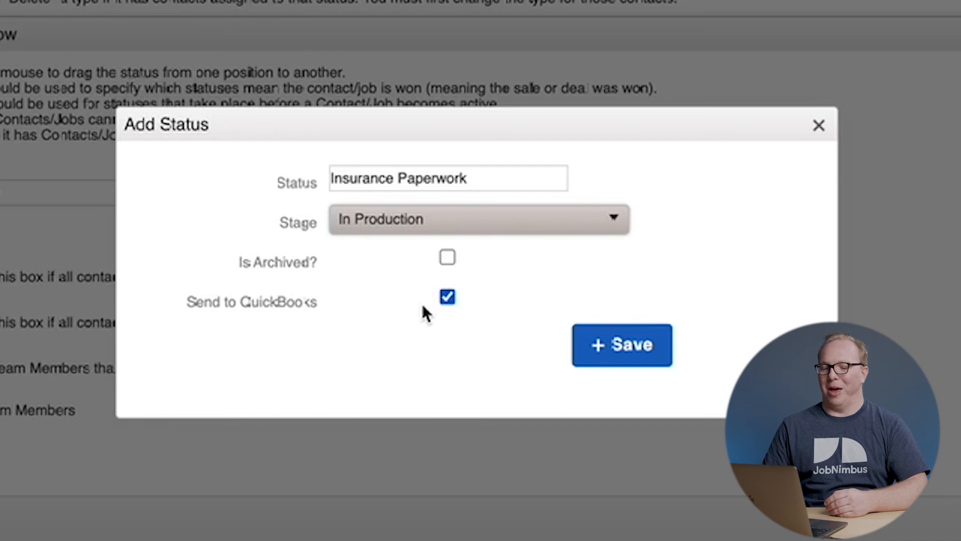
mouse_move(623, 345)
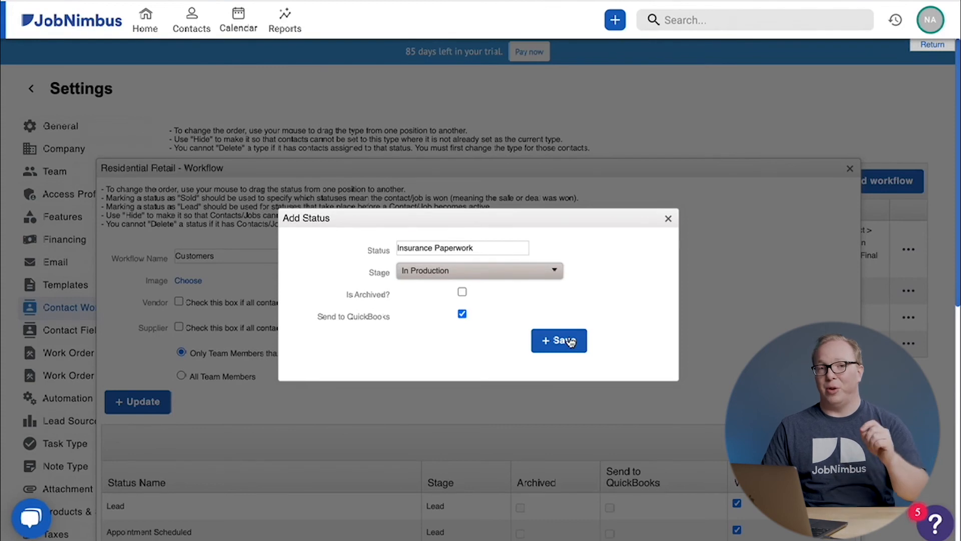
mouse_move(570, 339)
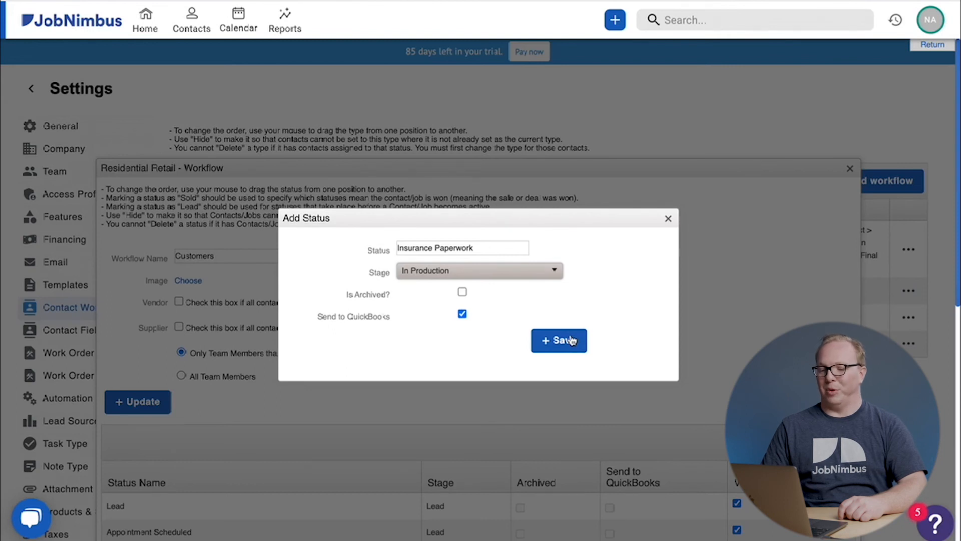
Save the Insurance Paperwork status to the workflow's status list
click(558, 340)
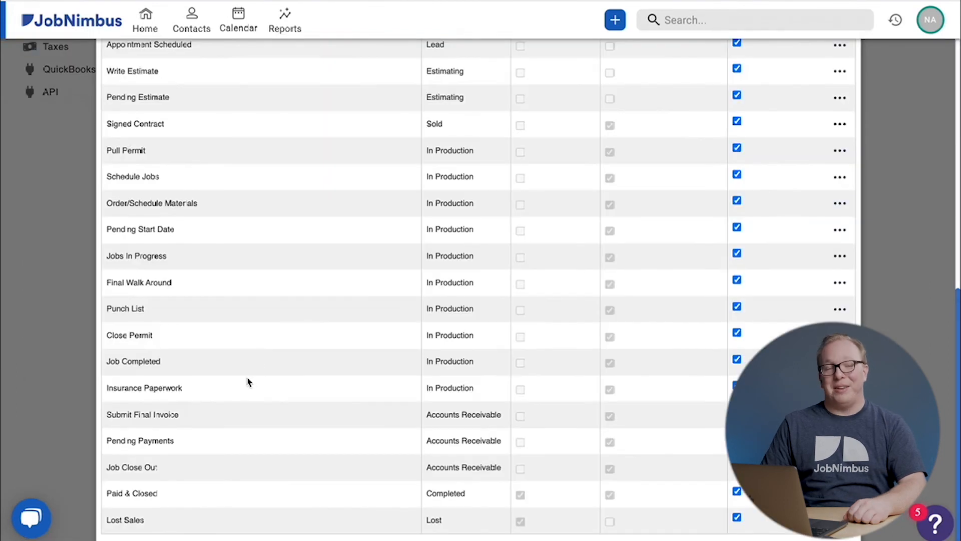
mouse_move(344, 290)
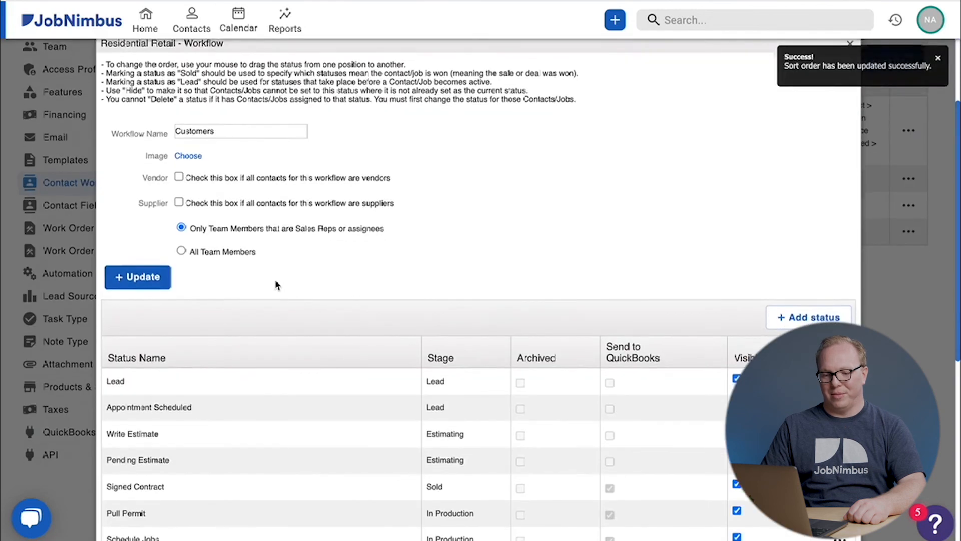
Scroll the status table to review Stage, Archived and Send to QuickBooks columns
scroll(down, 3)
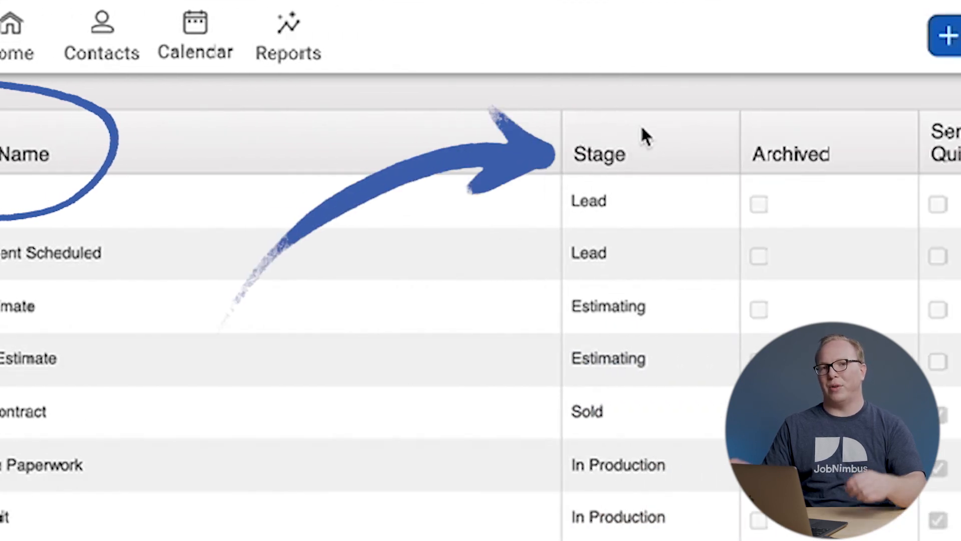
scroll(right, 3)
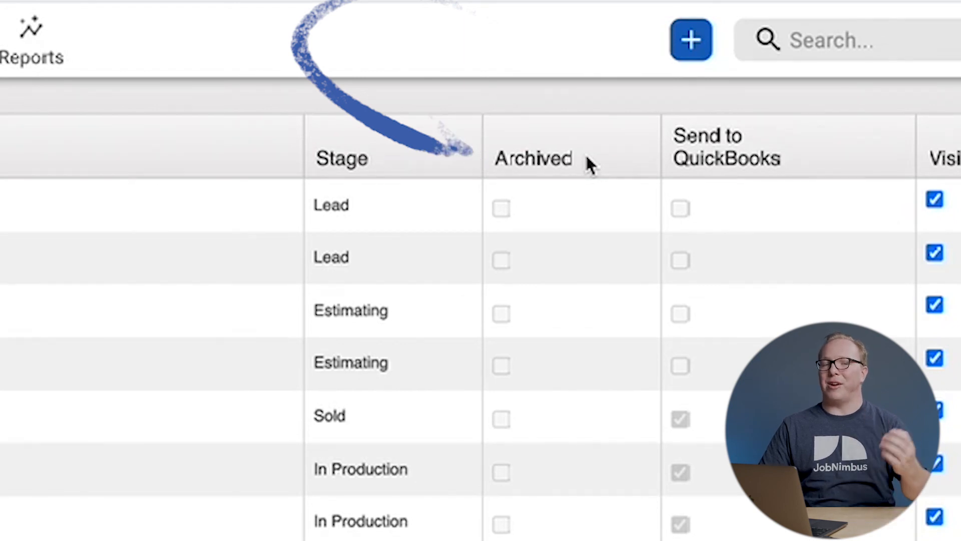
scroll(right, 3)
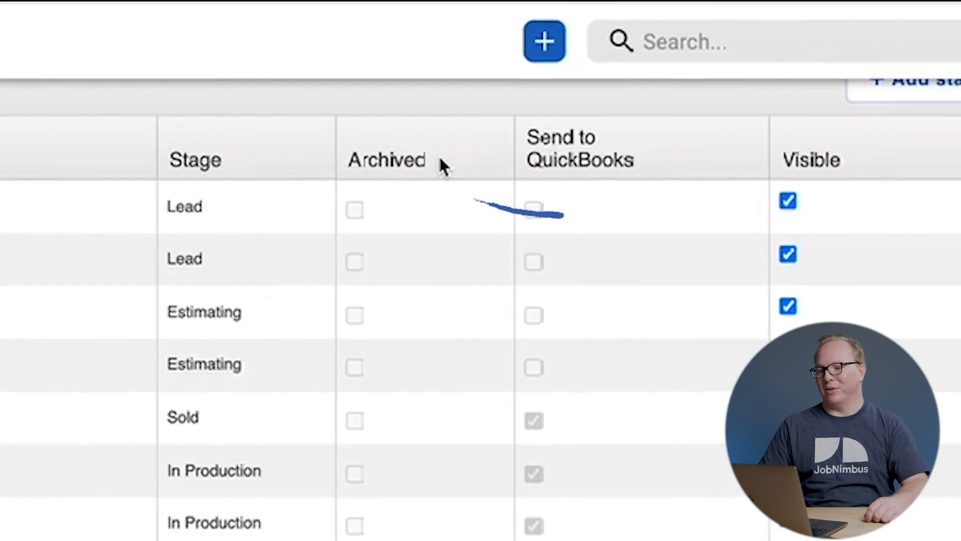